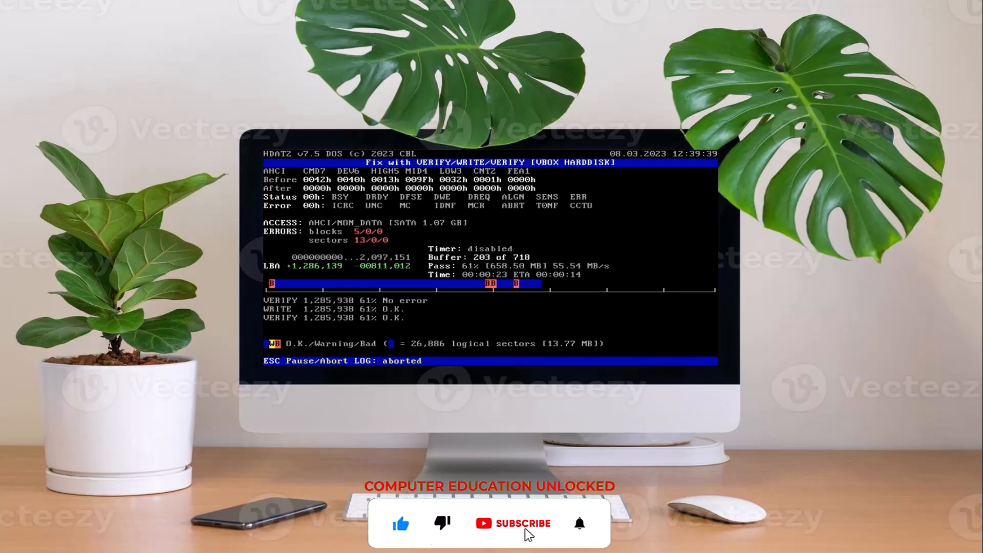
# Search 'hdat2 download' and download HDAT2CD_LITE_75.ISO from the official HDAT2 page
pyautogui.click(514, 523)
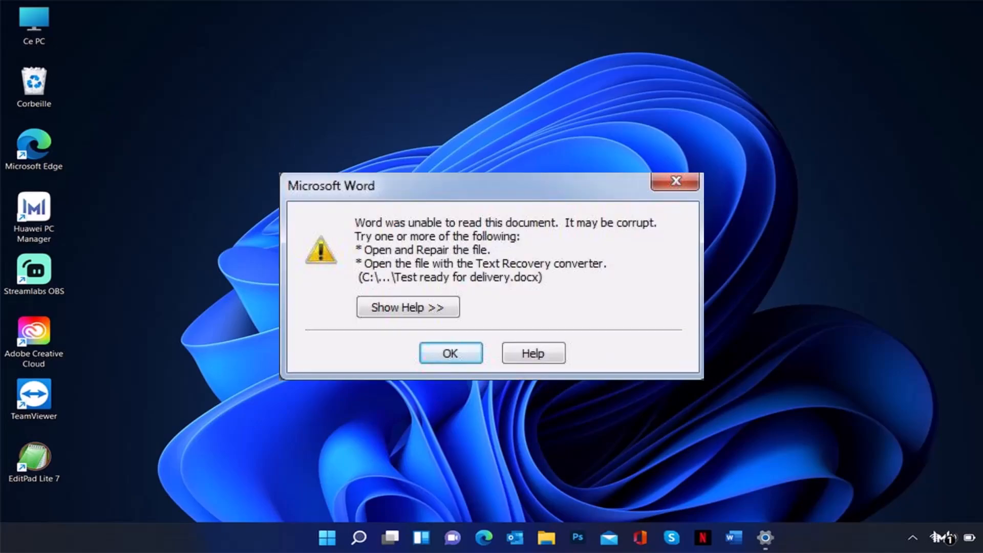
pyautogui.click(450, 352)
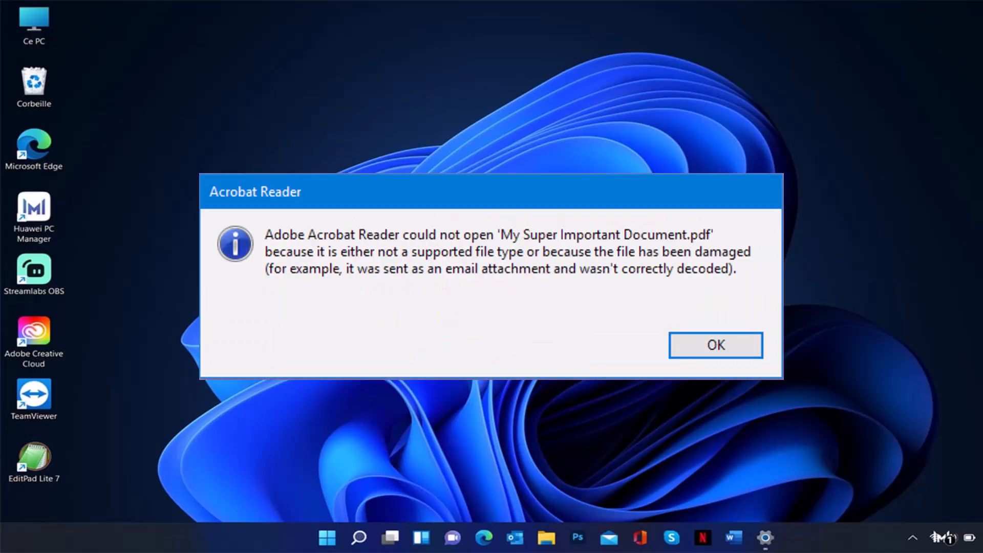
pyautogui.click(715, 344)
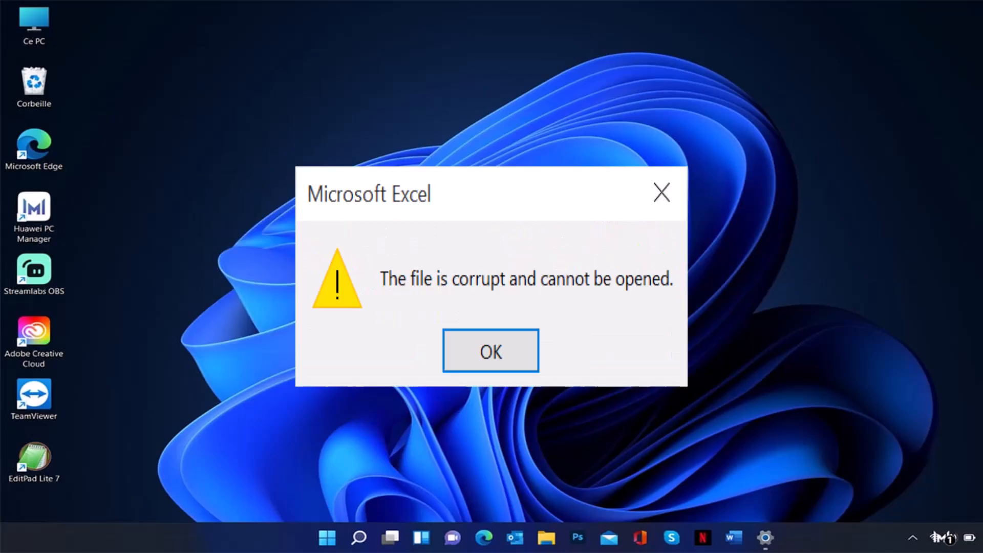
pyautogui.click(490, 350)
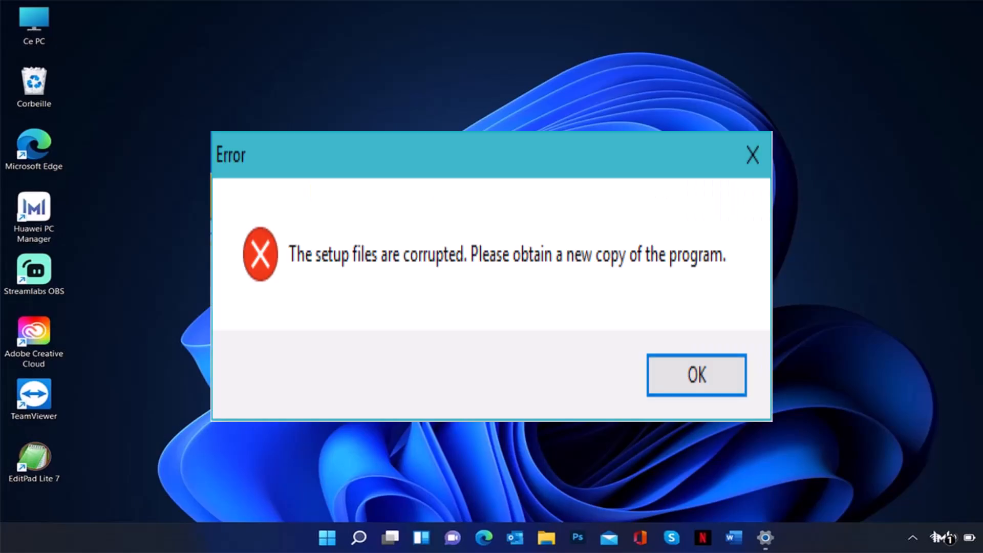
pyautogui.click(694, 374)
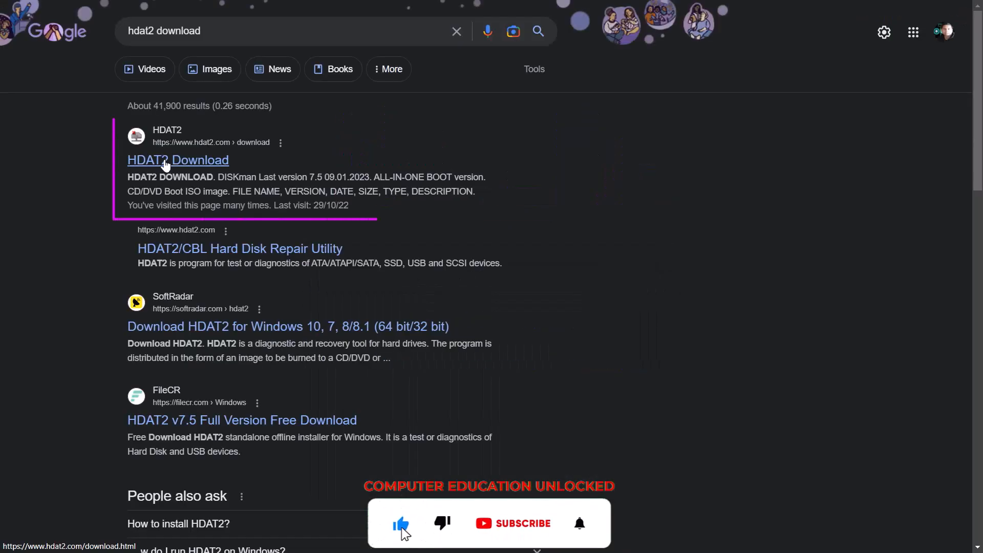
pyautogui.click(177, 160)
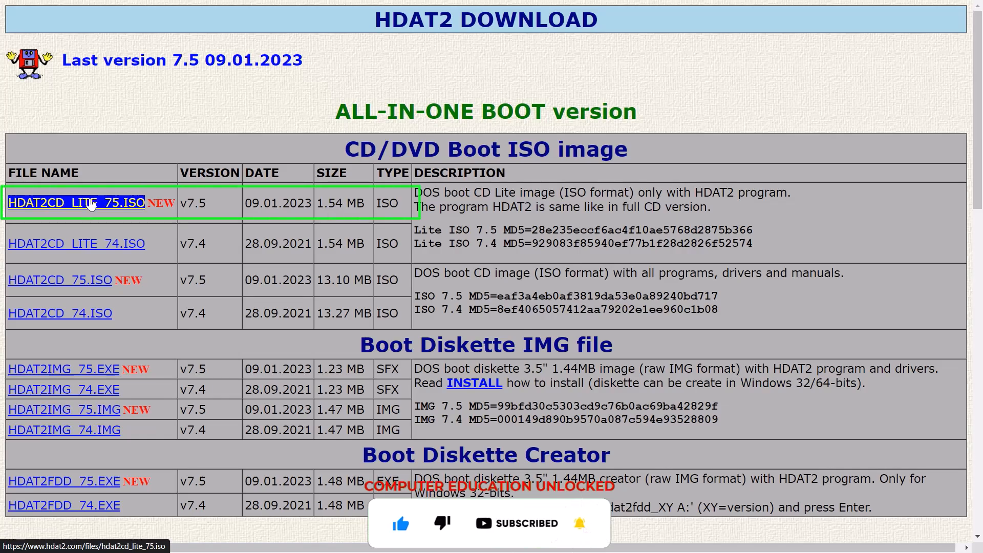
pyautogui.click(76, 203)
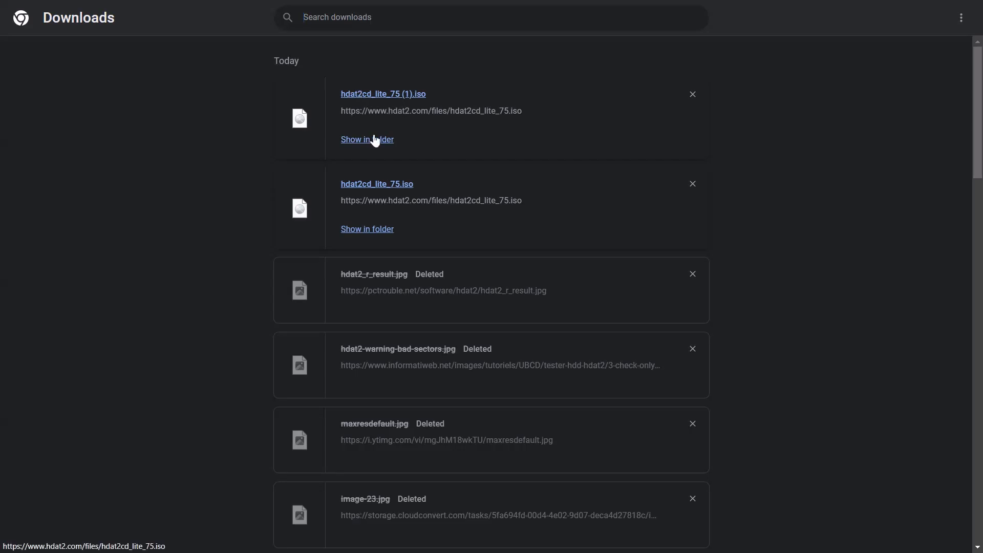
# Download the latest Rufus release, Rufus 3.21, from rufus.ie
pyautogui.click(367, 139)
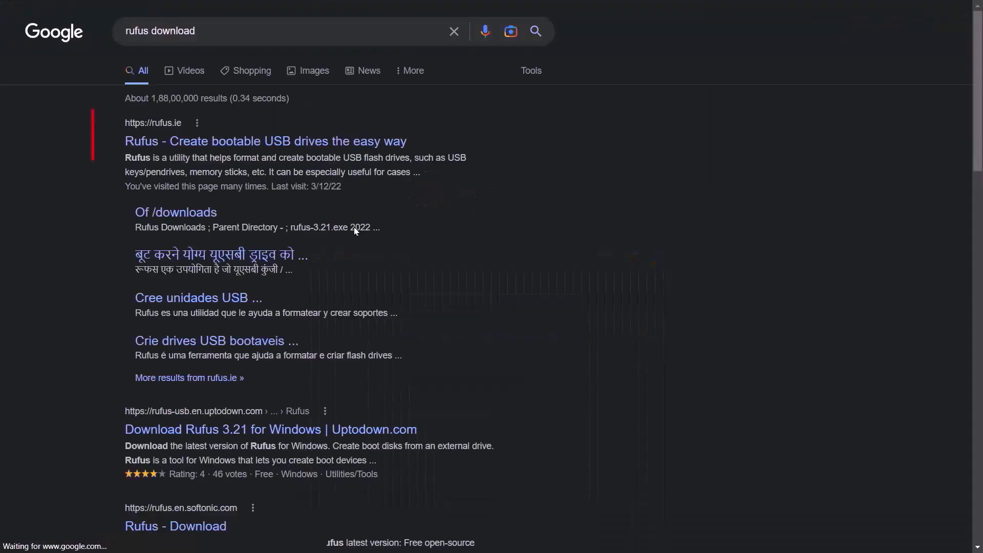
pyautogui.click(265, 141)
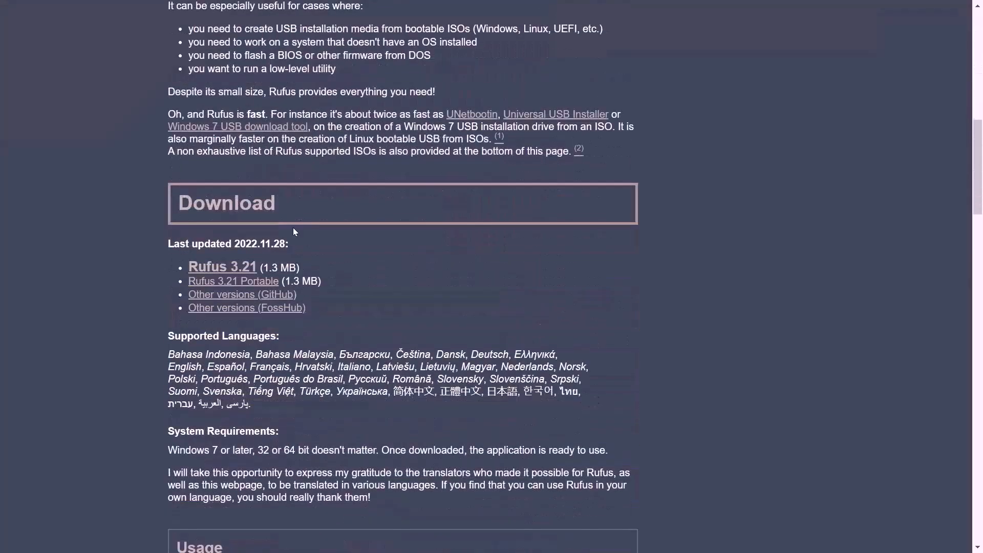
pyautogui.click(221, 266)
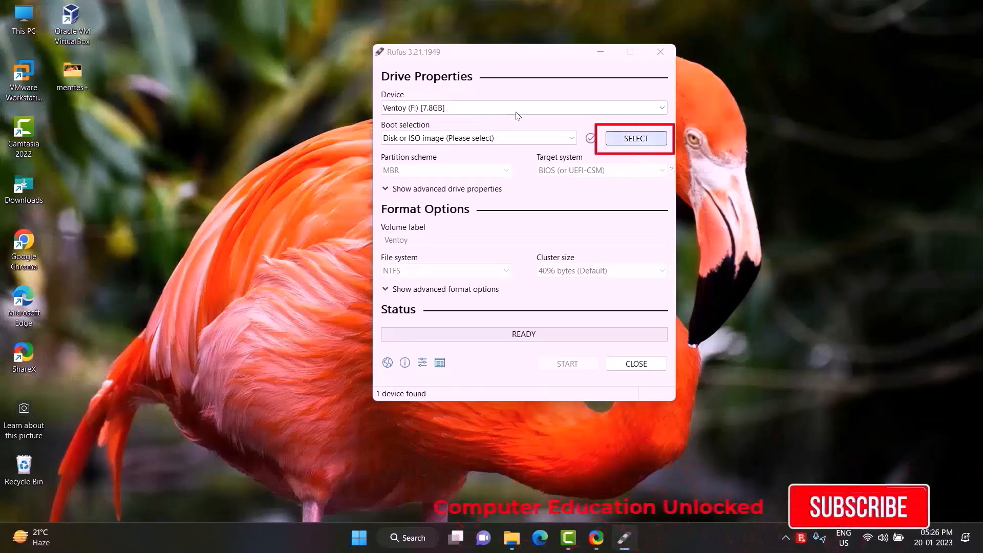
# Load the HDAT2 ISO into Rufus, start writing, and accept the multiple-partitions warning
pyautogui.click(634, 138)
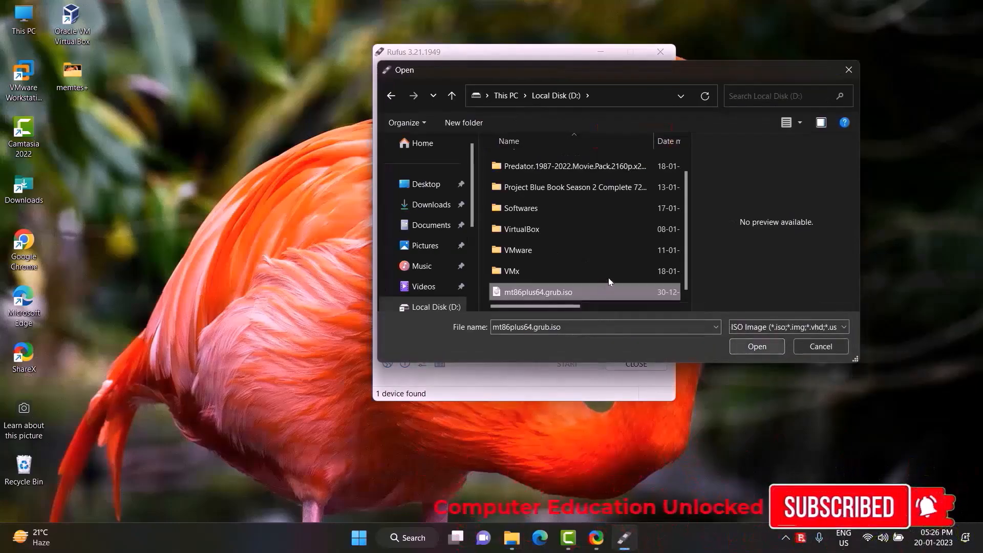
pyautogui.click(756, 346)
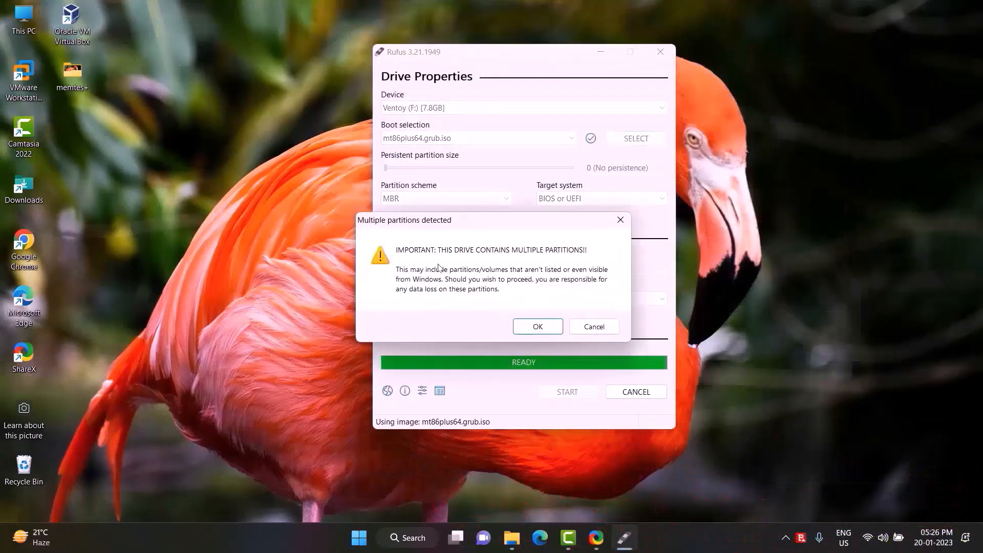
pyautogui.click(537, 326)
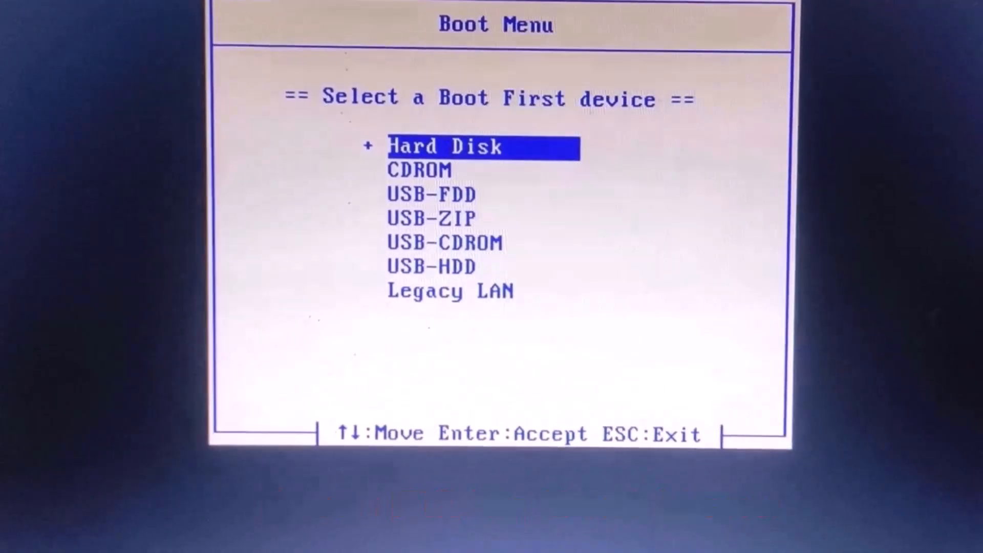
# Boot from the USB device with no drivers and enter HDAT2 at the DOS prompt
pyautogui.press('Enter')
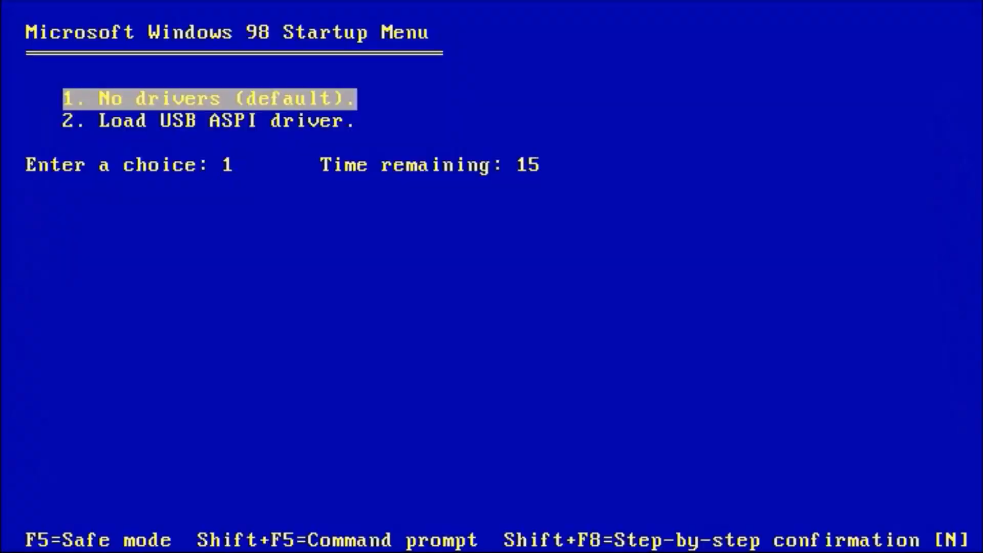
pyautogui.press('enter')
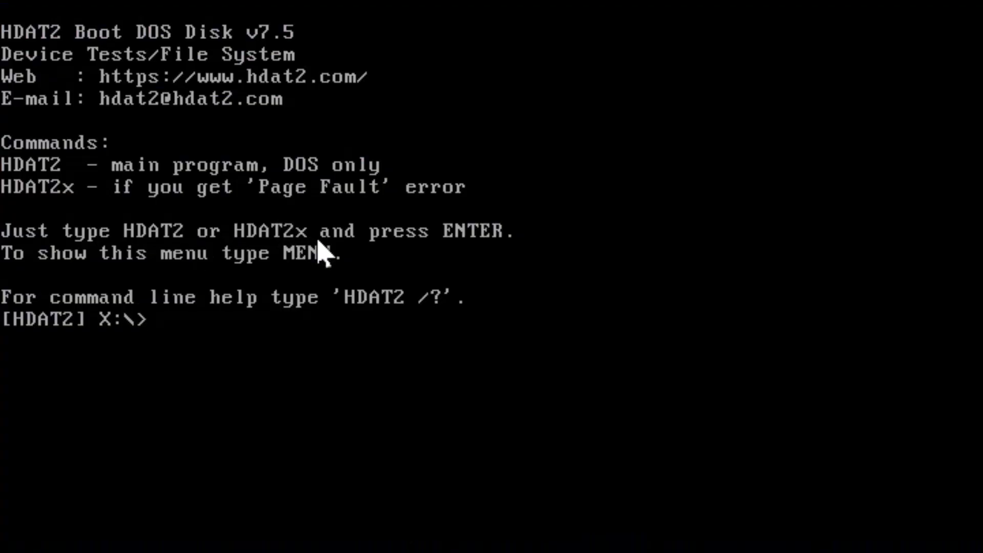
pyautogui.write('hda')
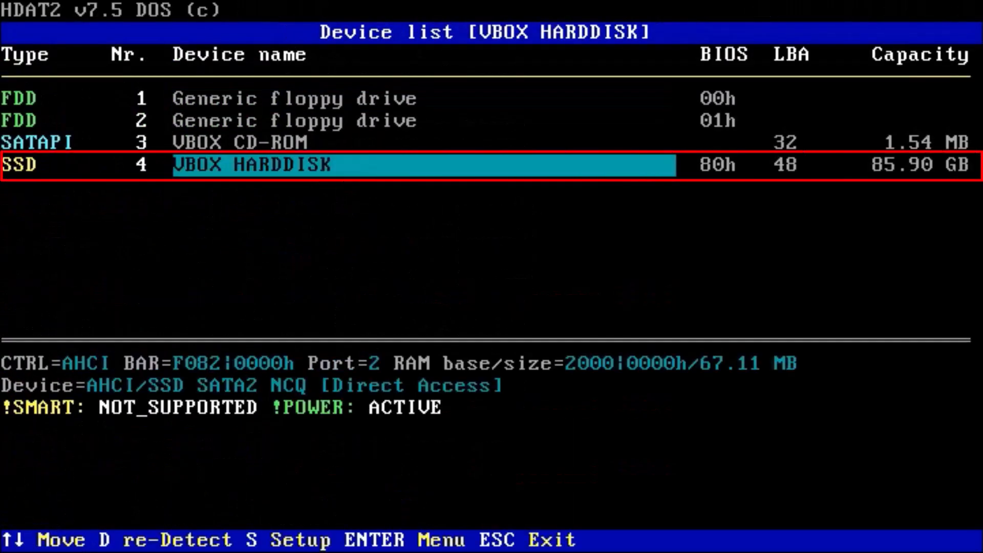
# Start the VERIFY/WRITE/VERIFY bad-sector fix on the 85.90 GB VBOX HARDDISK
pyautogui.press('enter')
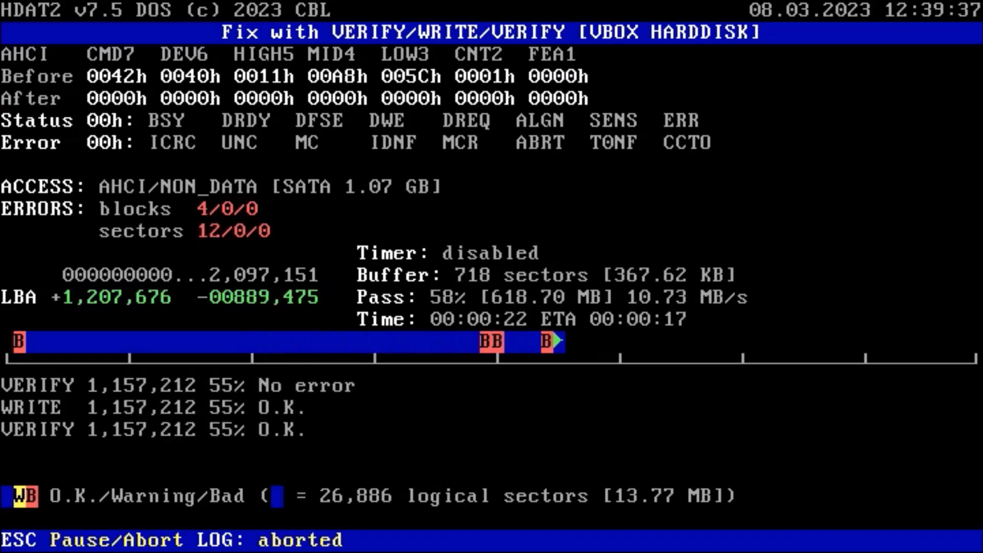
pyautogui.press('Escape')
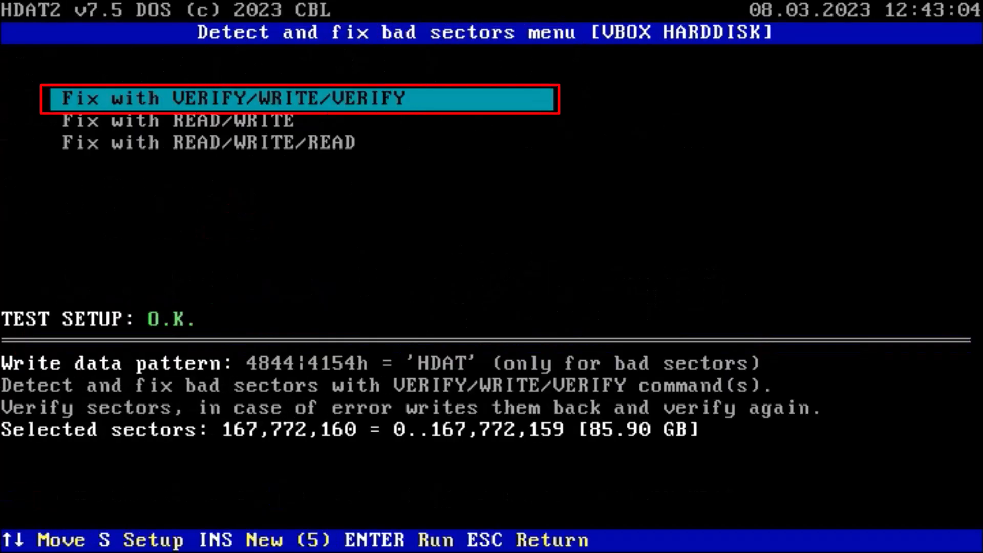
pyautogui.press('Enter')
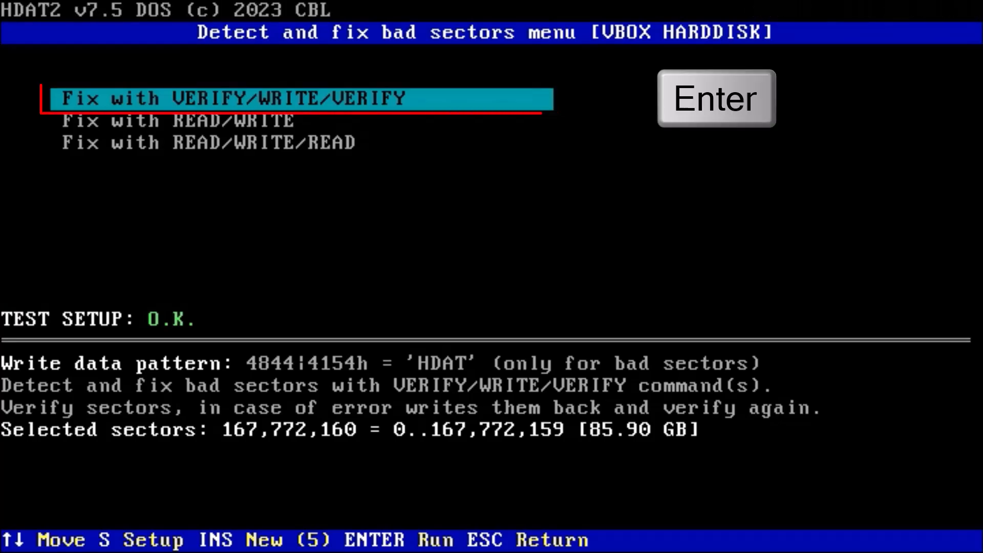